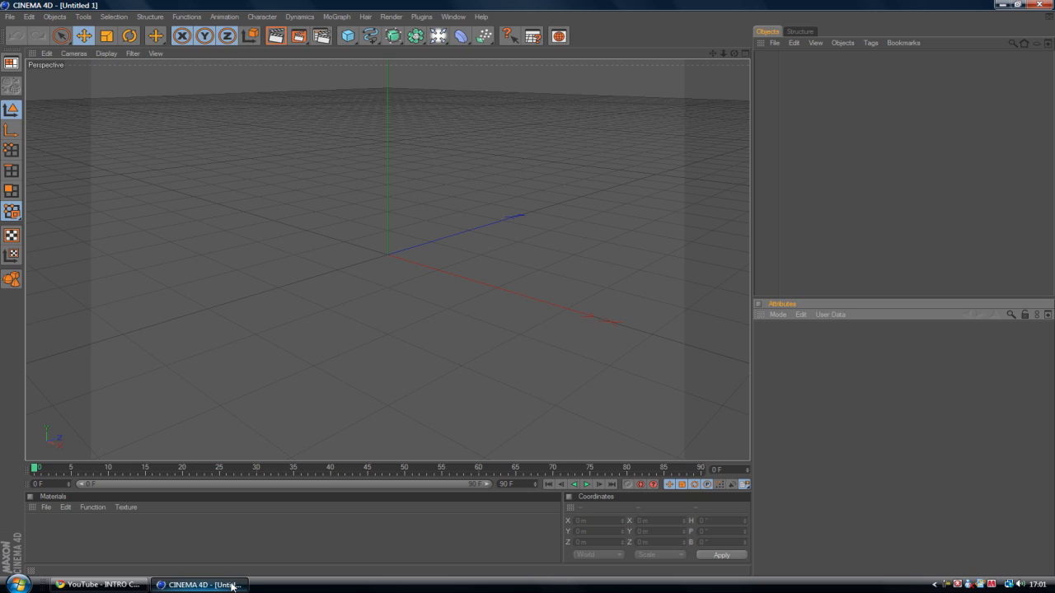
- Play the INTRO CONTEST #3 reference video in YouTube to watch the shapes shatter
{"action": "left_click", "coordinate": [99, 584]}
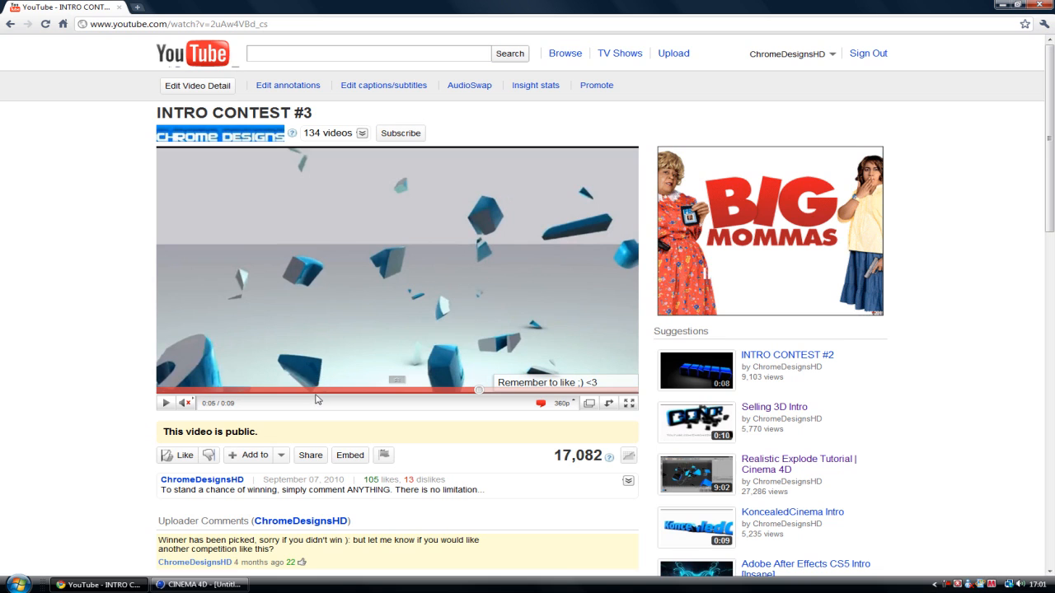
{"action": "left_click", "coordinate": [165, 402]}
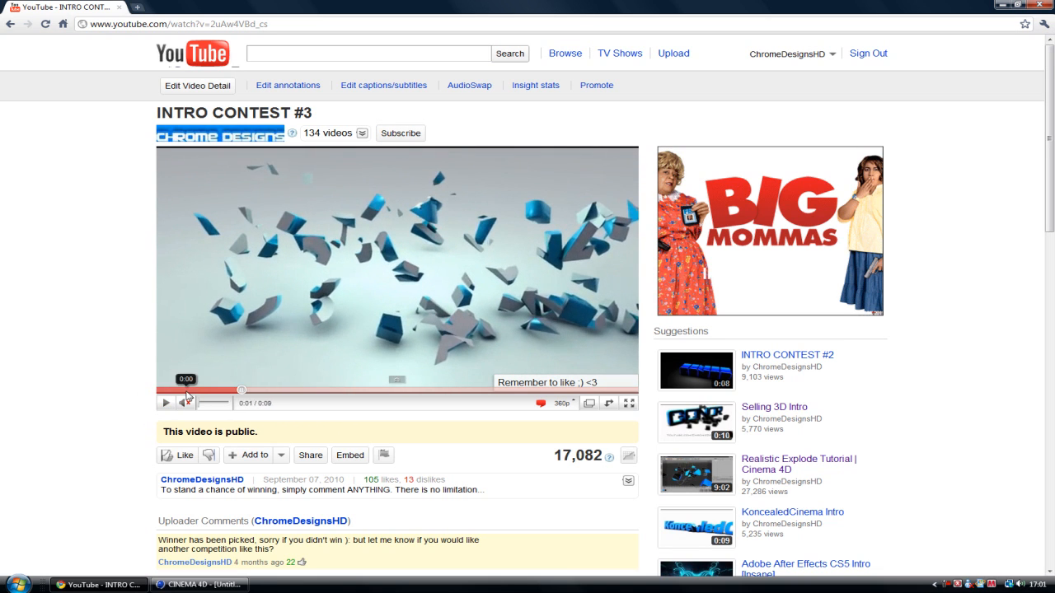
{"action": "left_click", "coordinate": [165, 402]}
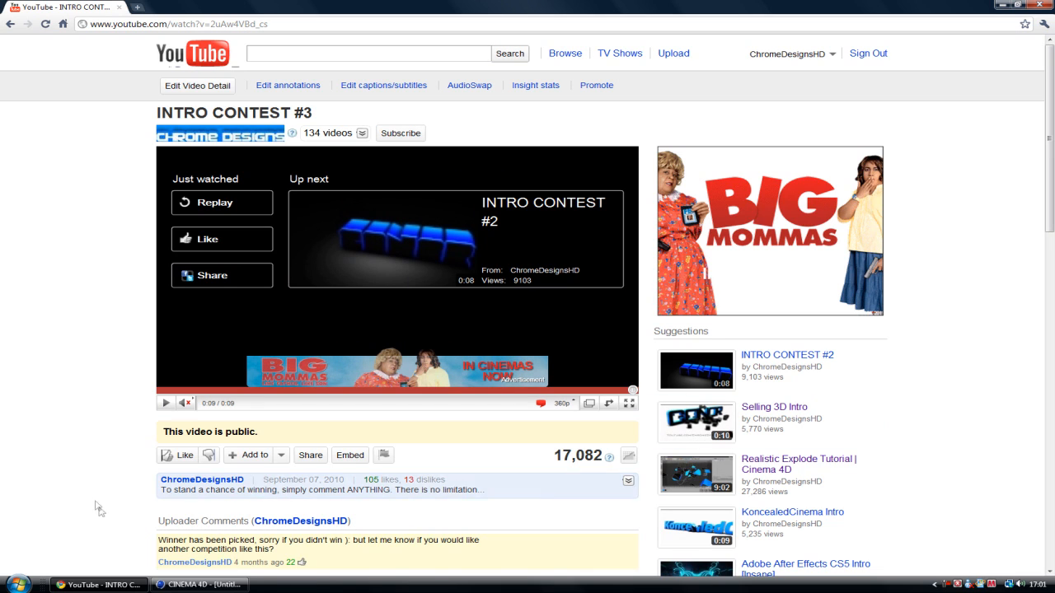
- Return to CINEMA 4D and add a Floor and a Cube primitive to the scene
{"action": "left_click", "coordinate": [201, 584]}
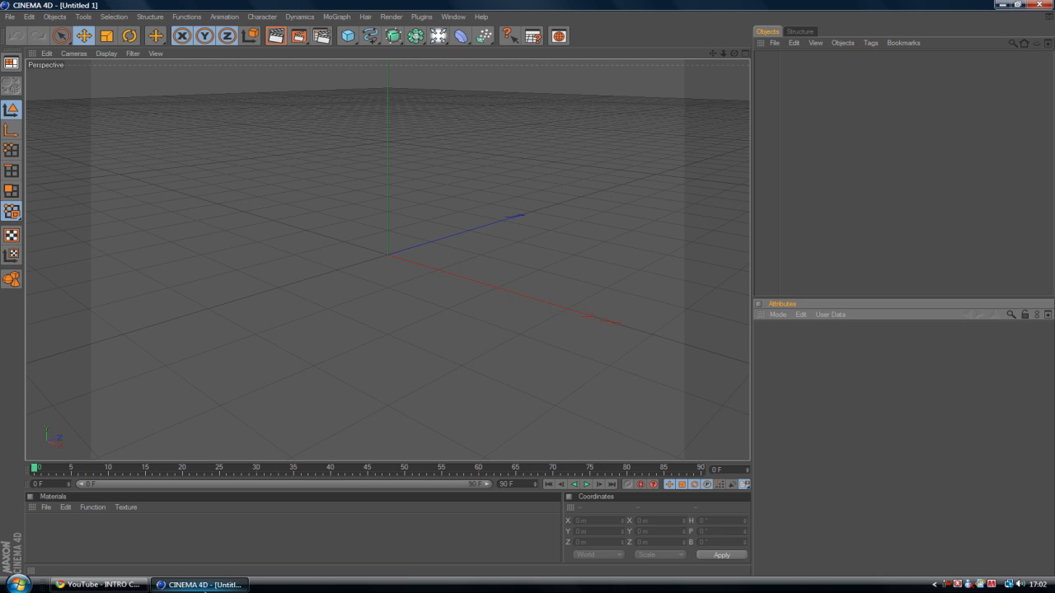
{"action": "mouse_move", "coordinate": [369, 183]}
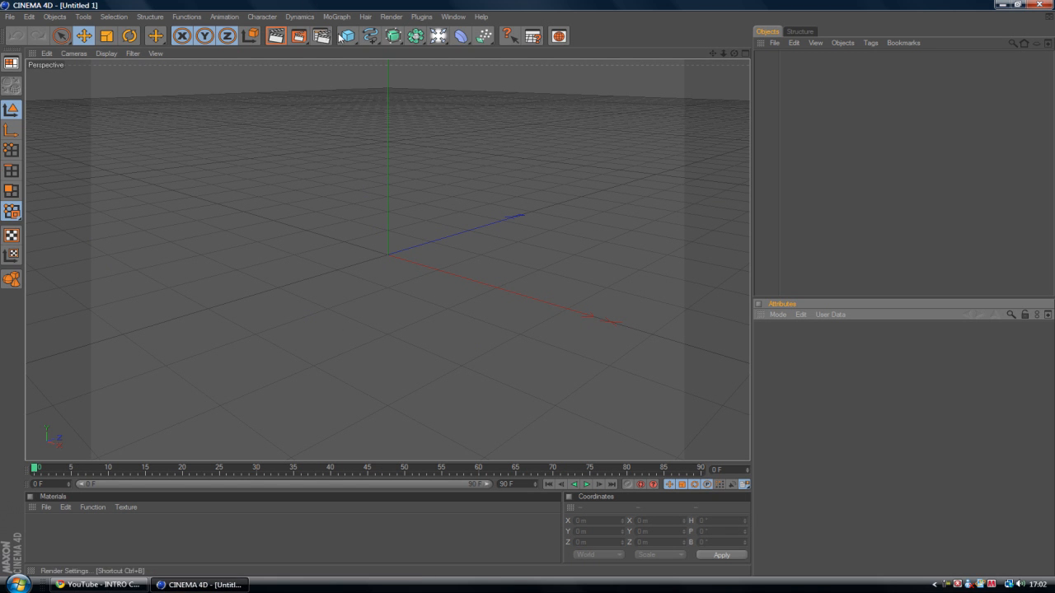
{"action": "left_click", "coordinate": [346, 36]}
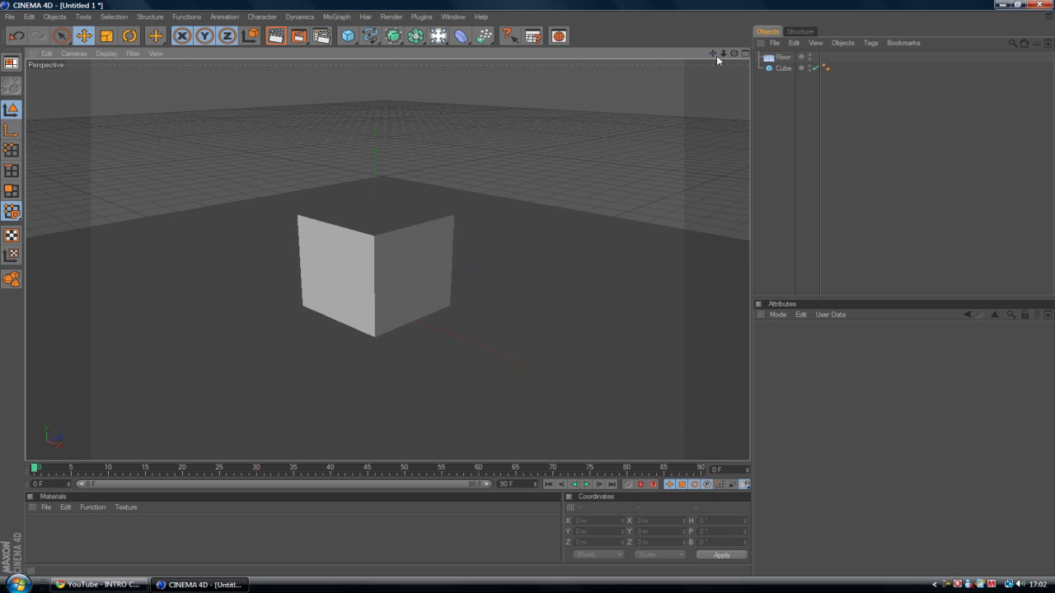
{"action": "mouse_move", "coordinate": [775, 75]}
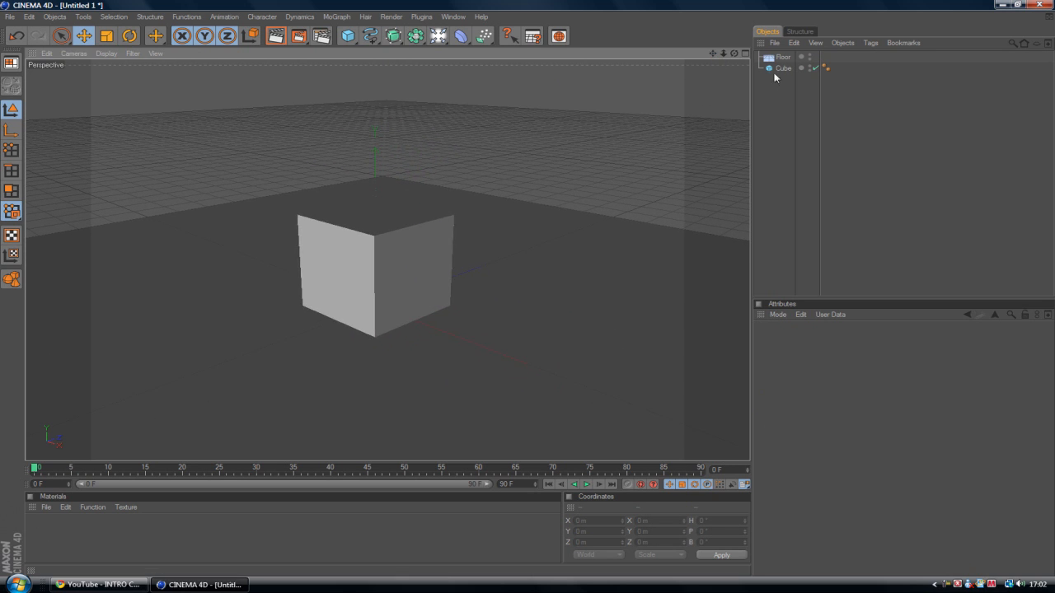
- Break the selected cube into 15 pieces with the Thrausi plugin, creating Cube_Thrausi_15
{"action": "left_click", "coordinate": [422, 16]}
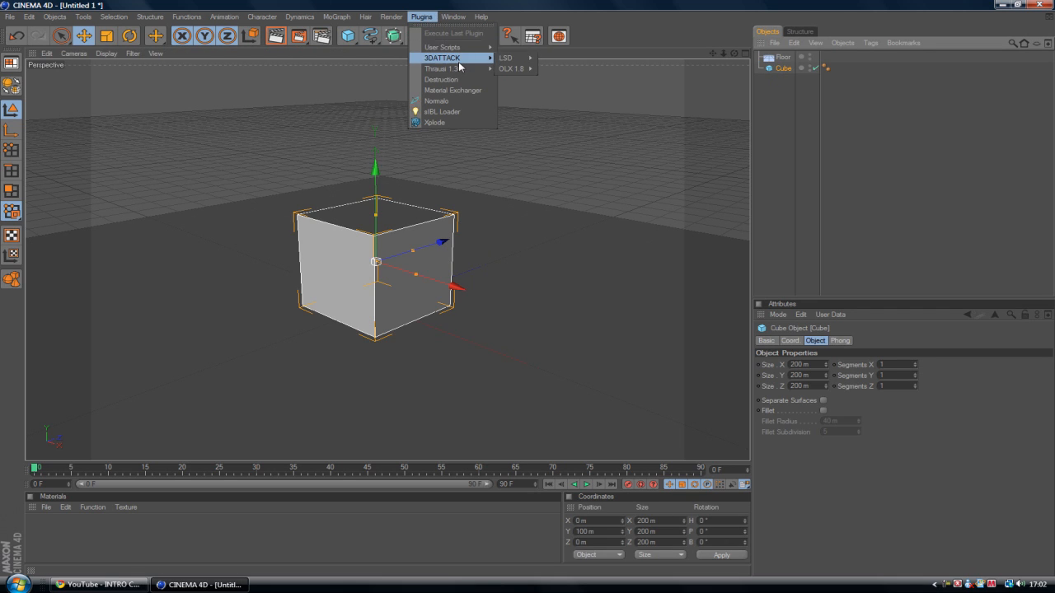
{"action": "mouse_move", "coordinate": [442, 69]}
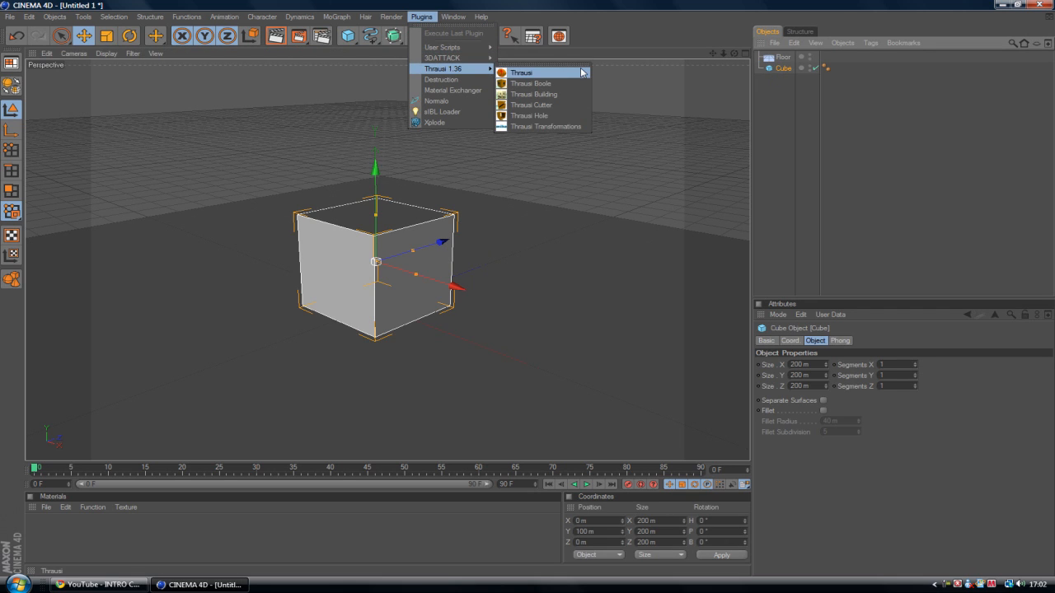
{"action": "left_click", "coordinate": [521, 72]}
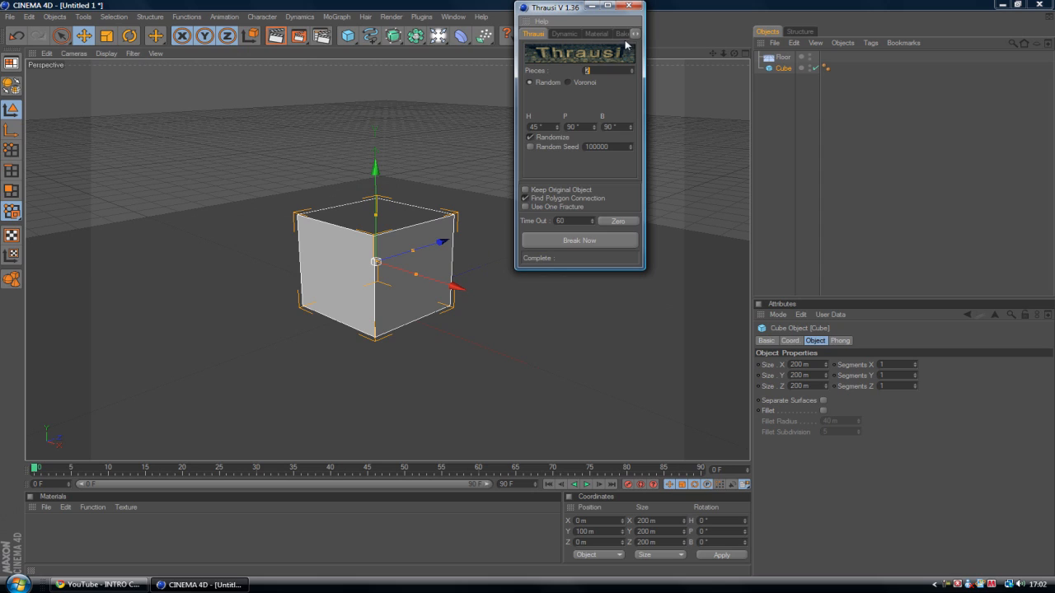
{"action": "mouse_move", "coordinate": [623, 45]}
{"action": "type", "text": "15"}
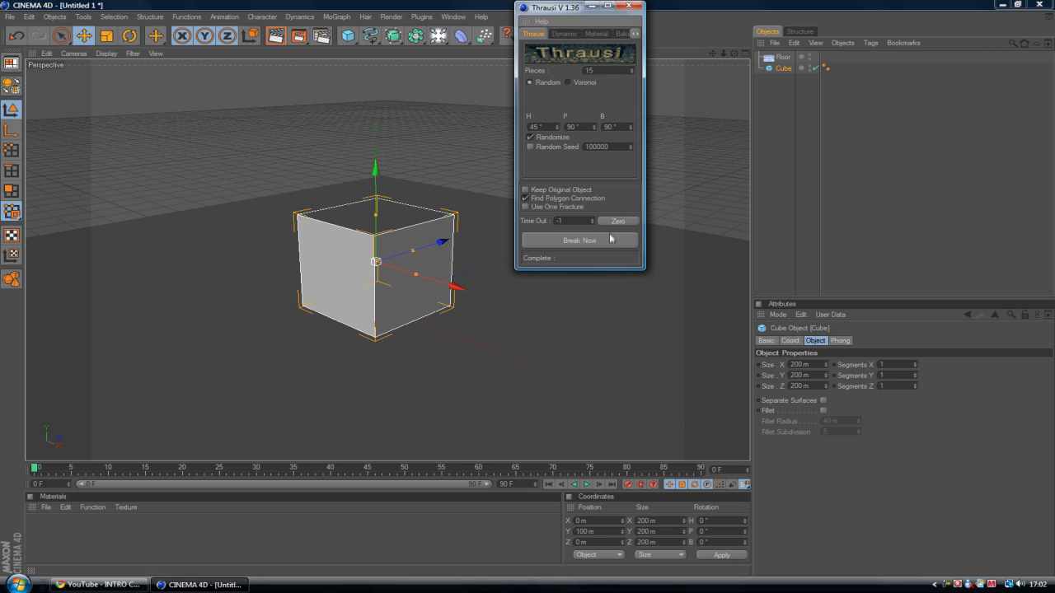
{"action": "left_click", "coordinate": [580, 240]}
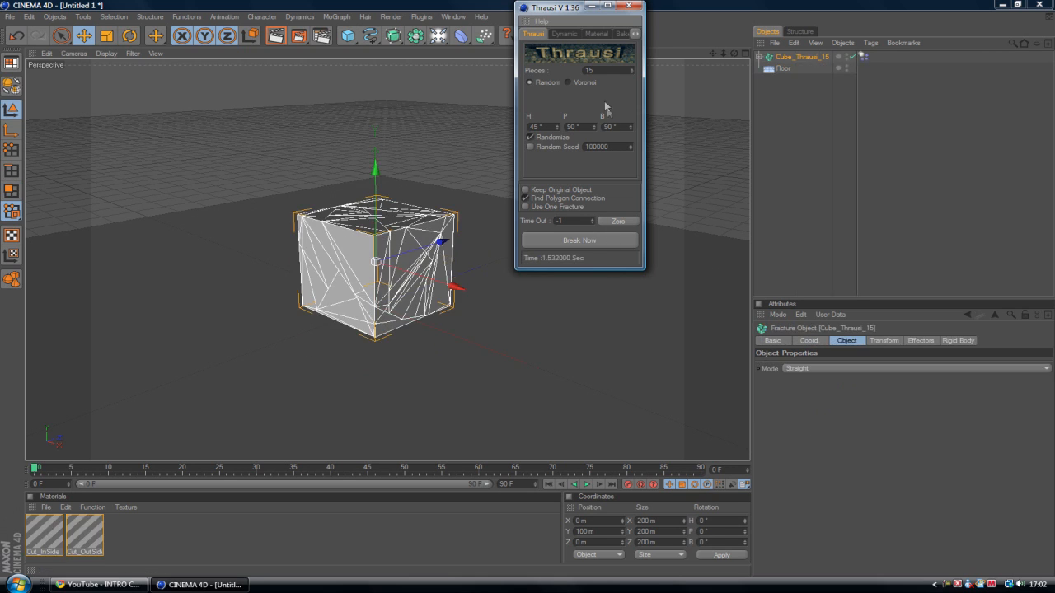
{"action": "left_click", "coordinate": [620, 7]}
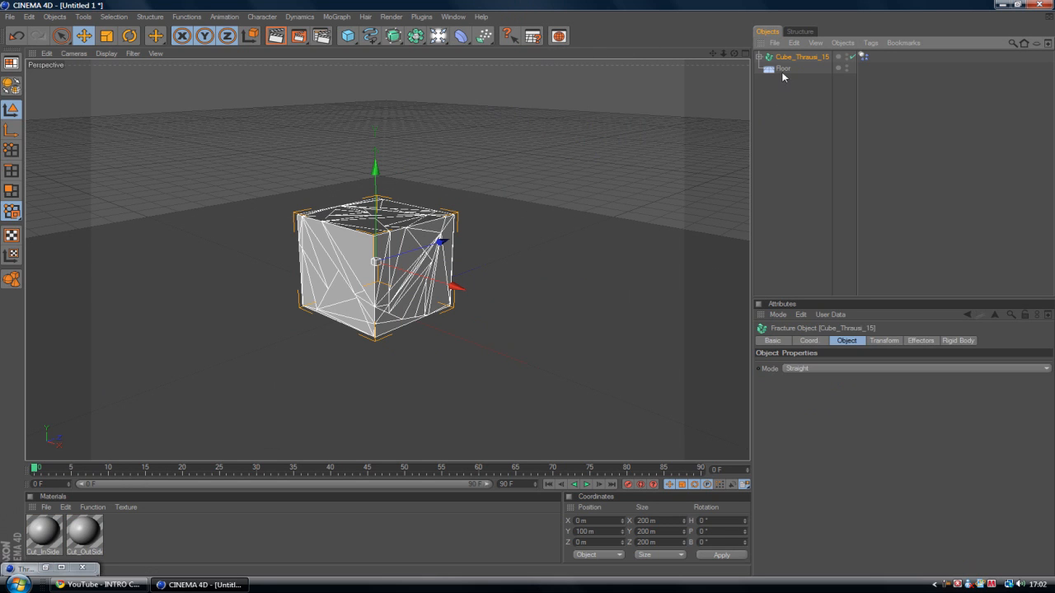
- Give the fractured cube a Rigid Body dynamics tag
{"action": "right_click", "coordinate": [800, 56]}
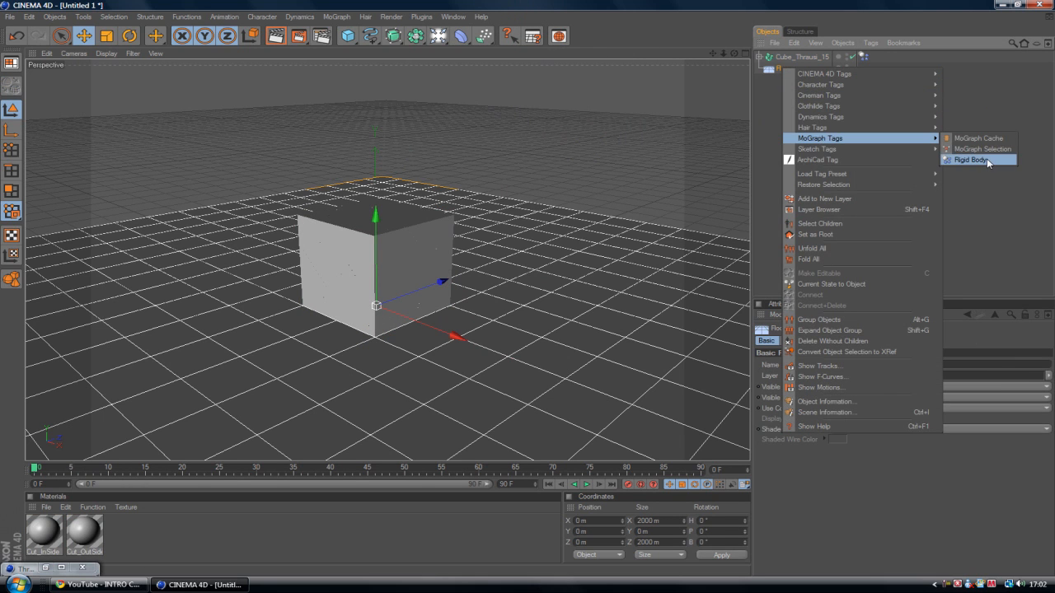
{"action": "left_click", "coordinate": [971, 159]}
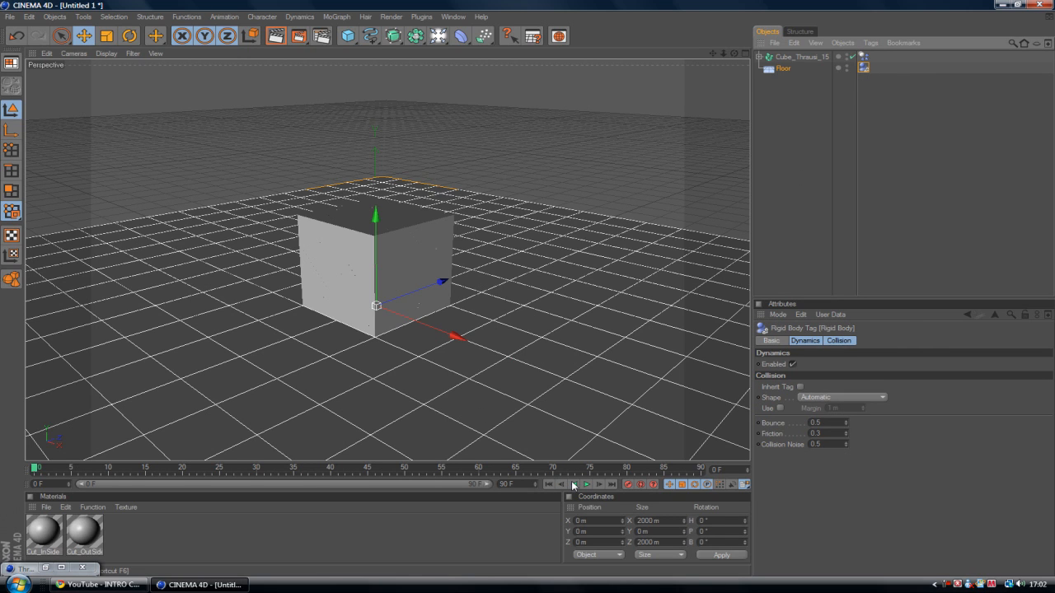
- Play the simulation to watch the pieces collapse onto the floor, then rewind to the intact cube
{"action": "left_click", "coordinate": [586, 485]}
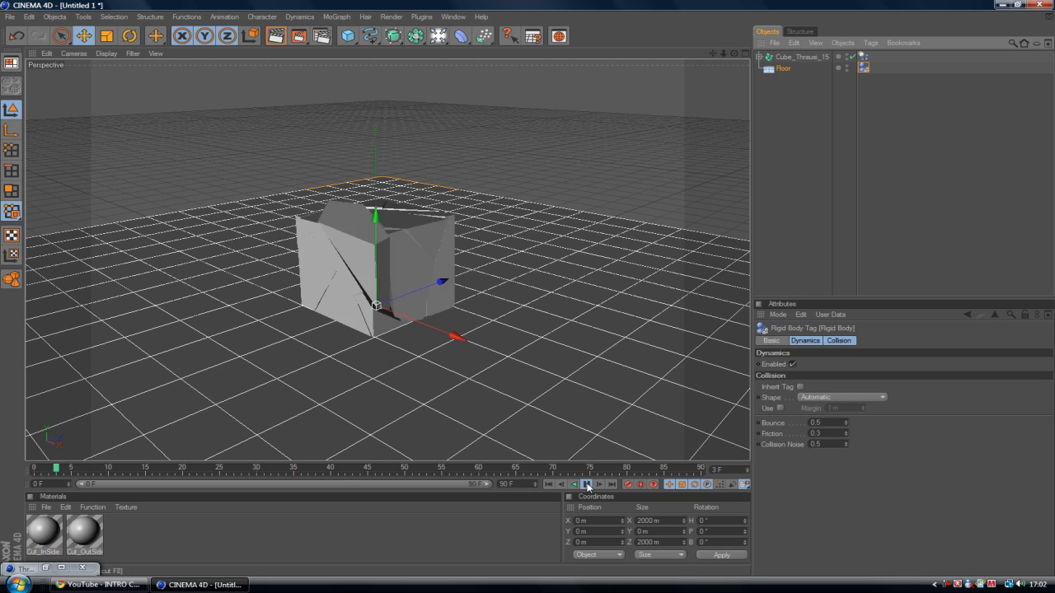
{"action": "left_click", "coordinate": [585, 485]}
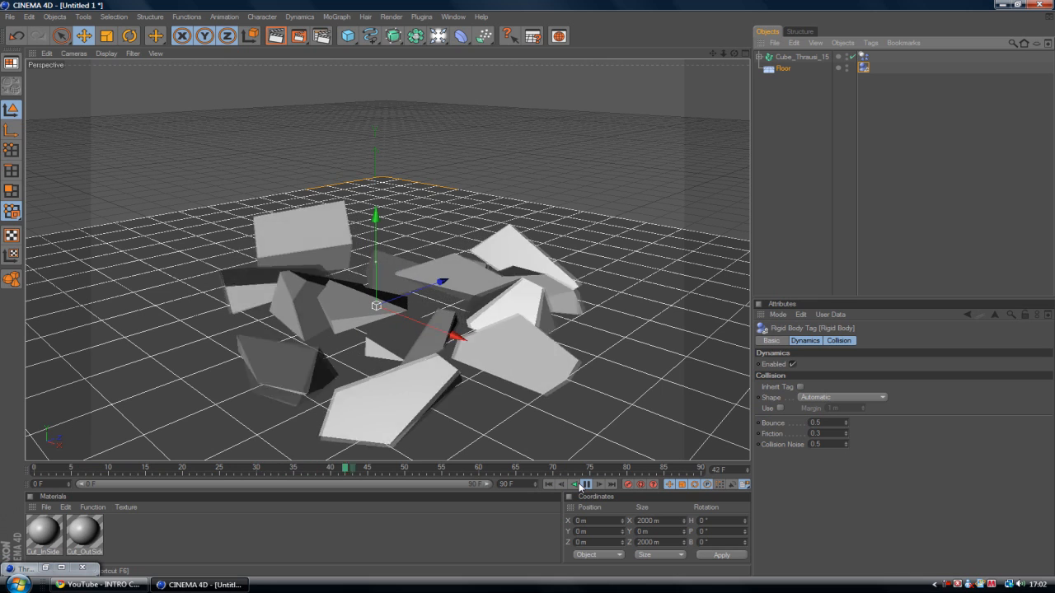
{"action": "left_click", "coordinate": [585, 485]}
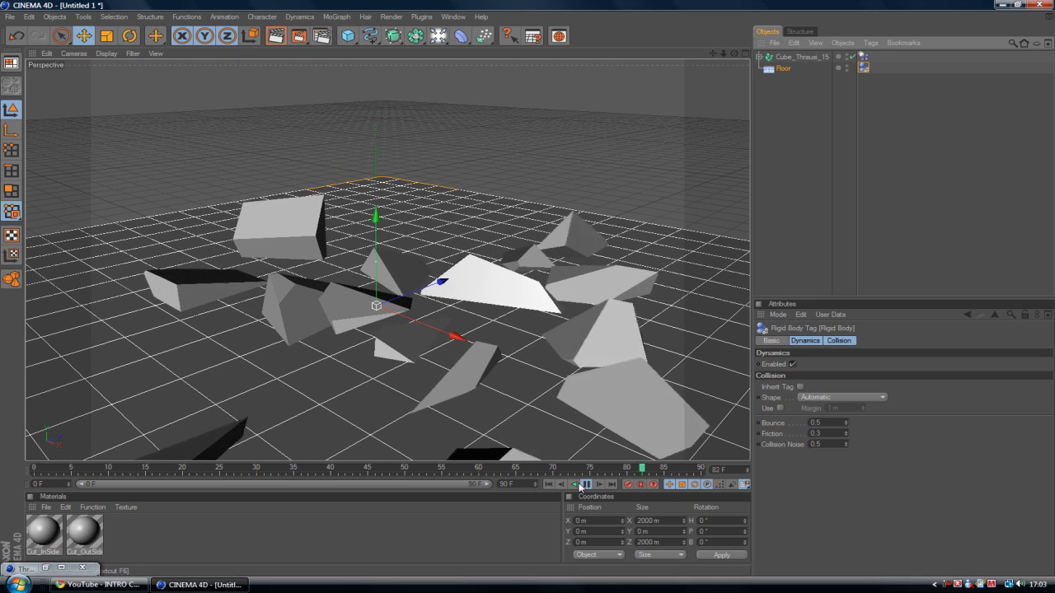
{"action": "left_click", "coordinate": [587, 485]}
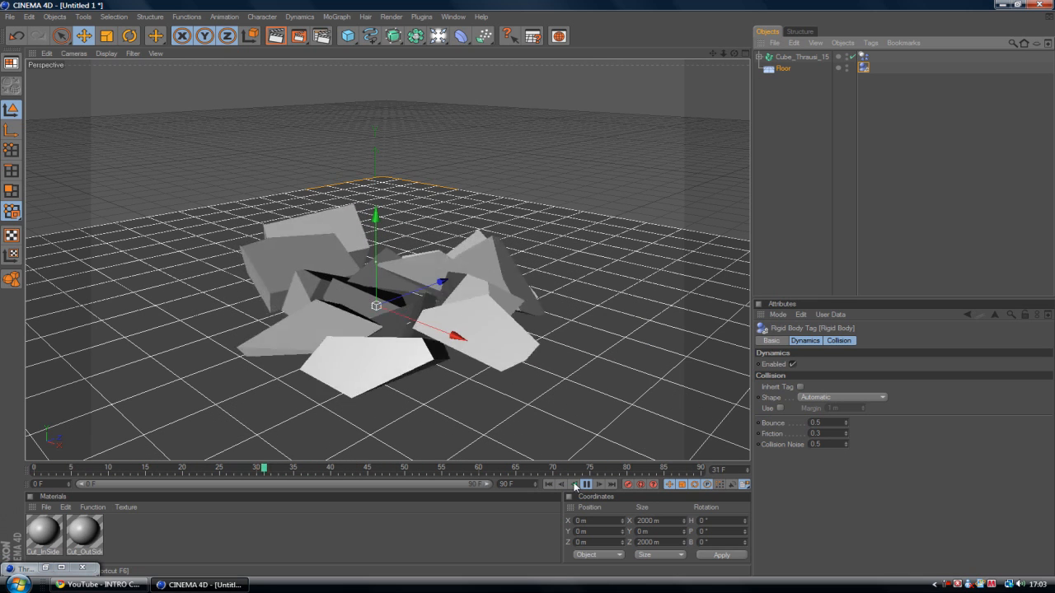
{"action": "left_click", "coordinate": [587, 485]}
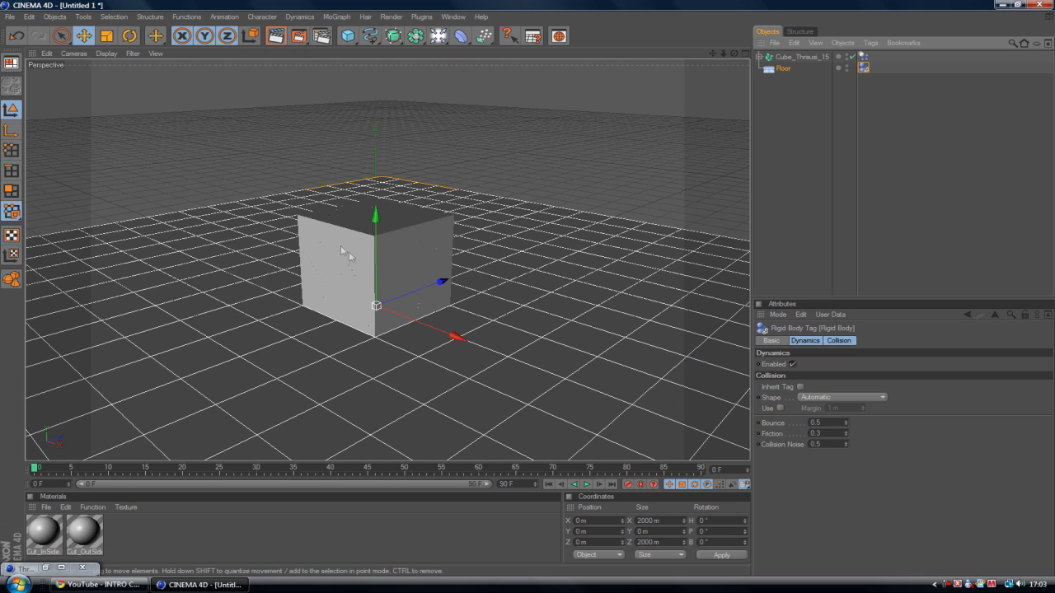
- Set the MoDynamics Time Scale in Project Settings from 1 to 0.2
{"action": "left_click", "coordinate": [29, 17]}
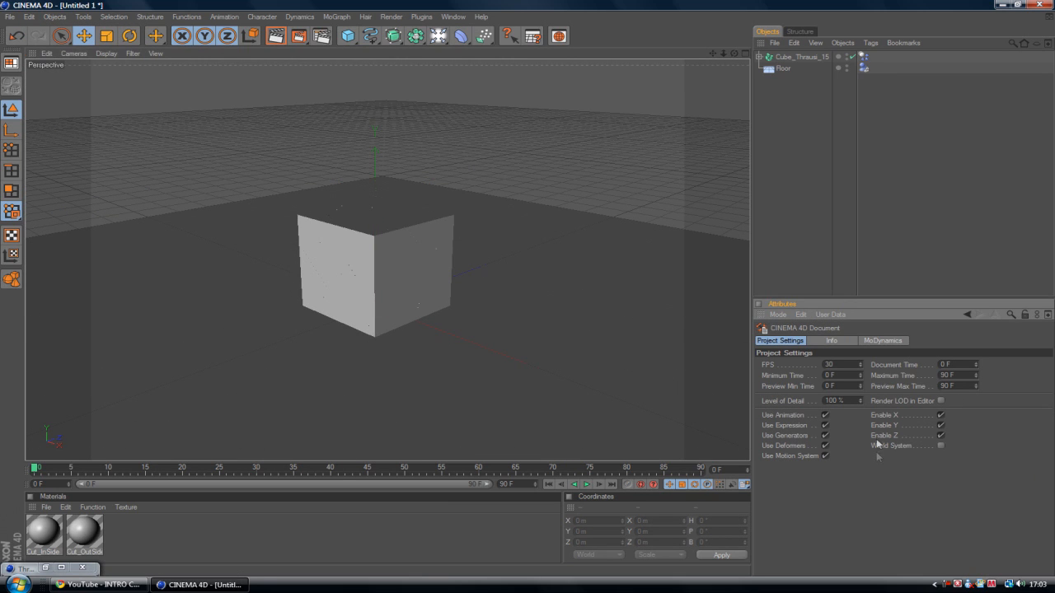
{"action": "left_click", "coordinate": [882, 339]}
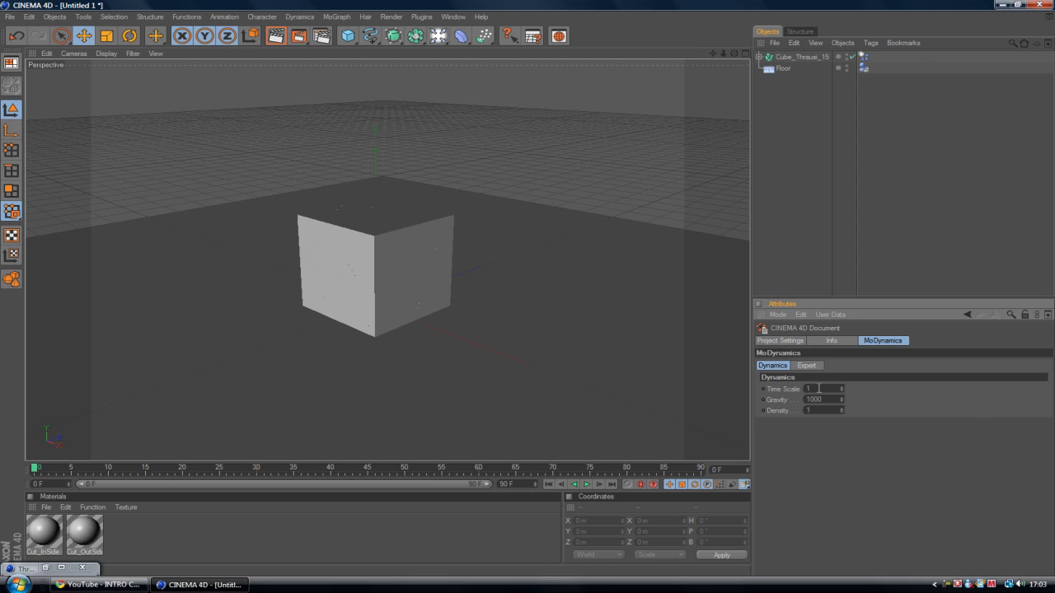
{"action": "left_click", "coordinate": [811, 388]}
{"action": "type", "text": "0.5"}
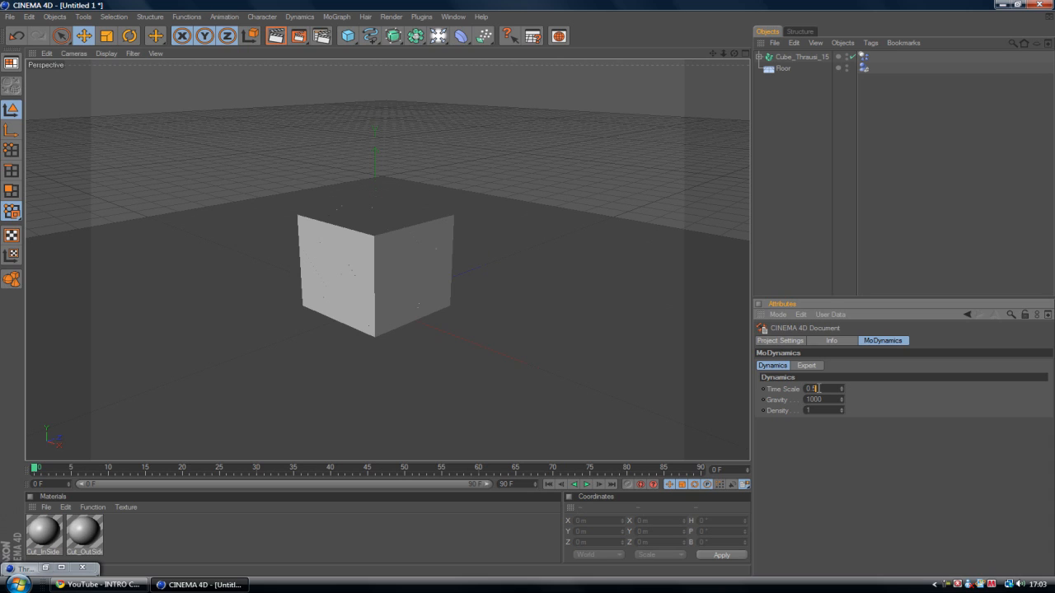
{"action": "type", "text": "0.2"}
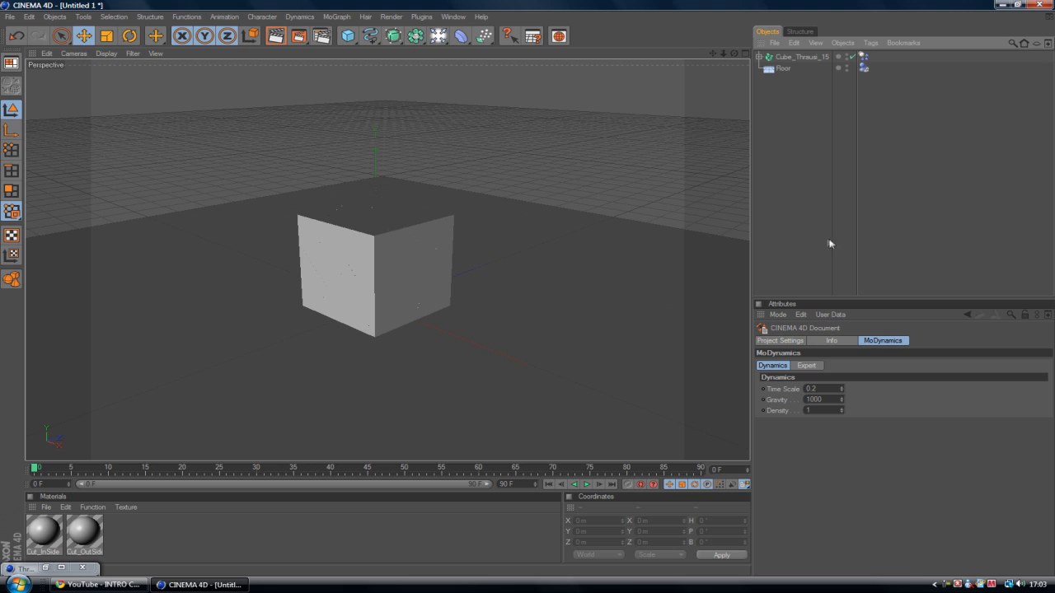
{"action": "mouse_move", "coordinate": [4, 178]}
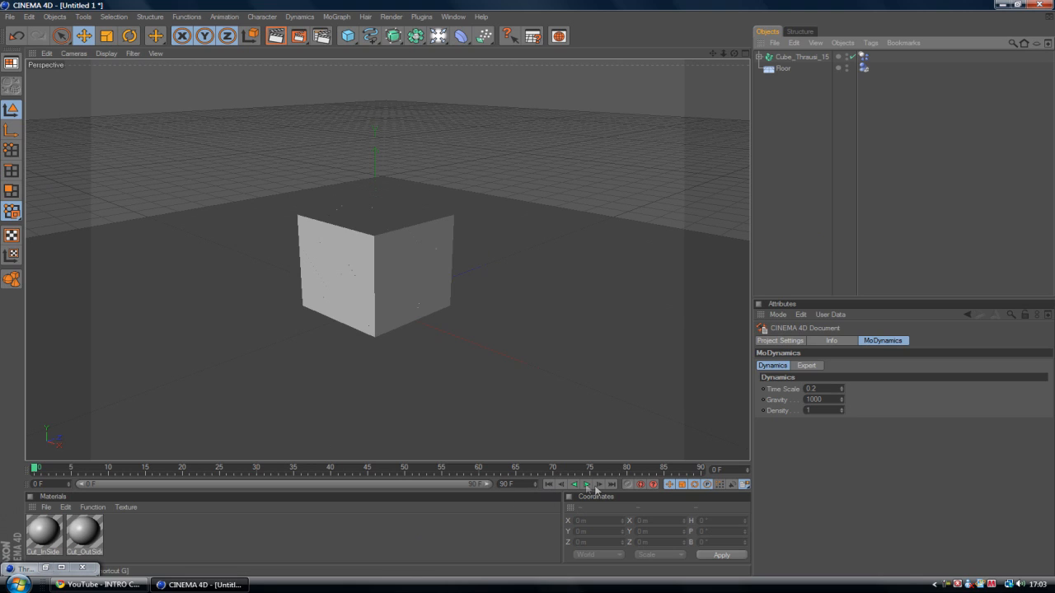
- Preview the slowed explosion, then bring up the light and camera palette
{"action": "left_click", "coordinate": [587, 484]}
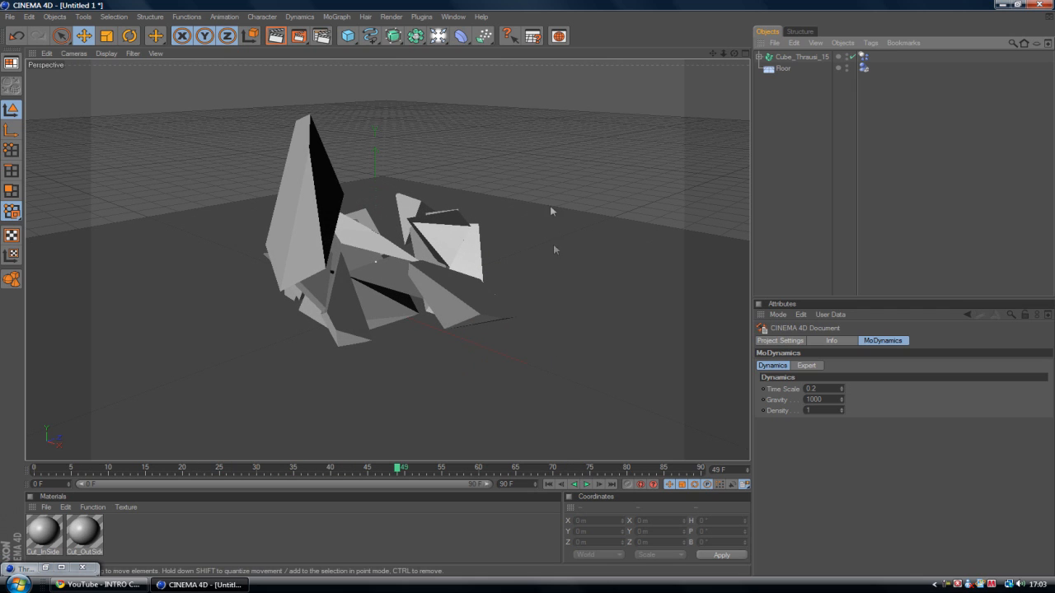
{"action": "left_click", "coordinate": [438, 37]}
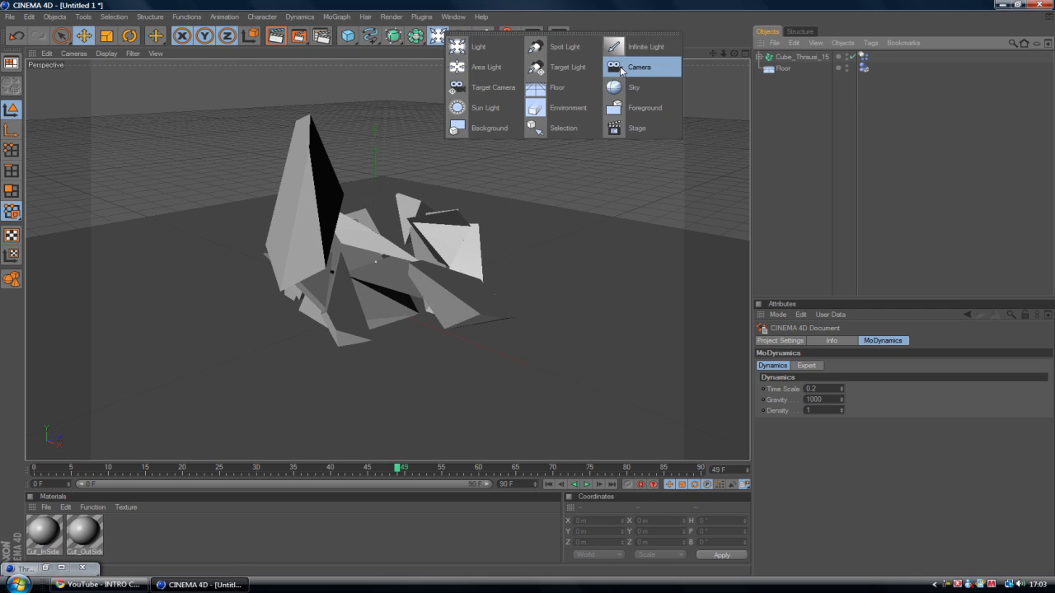
- Create a Camera object in the scene with the fractured cube and floor
{"action": "left_click", "coordinate": [640, 66]}
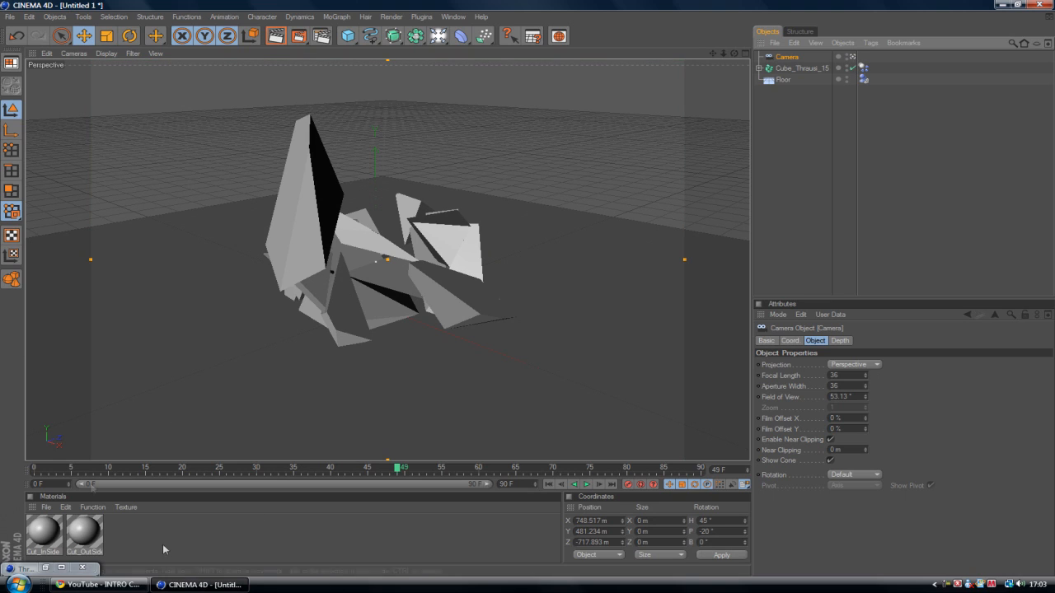
{"action": "mouse_move", "coordinate": [527, 515]}
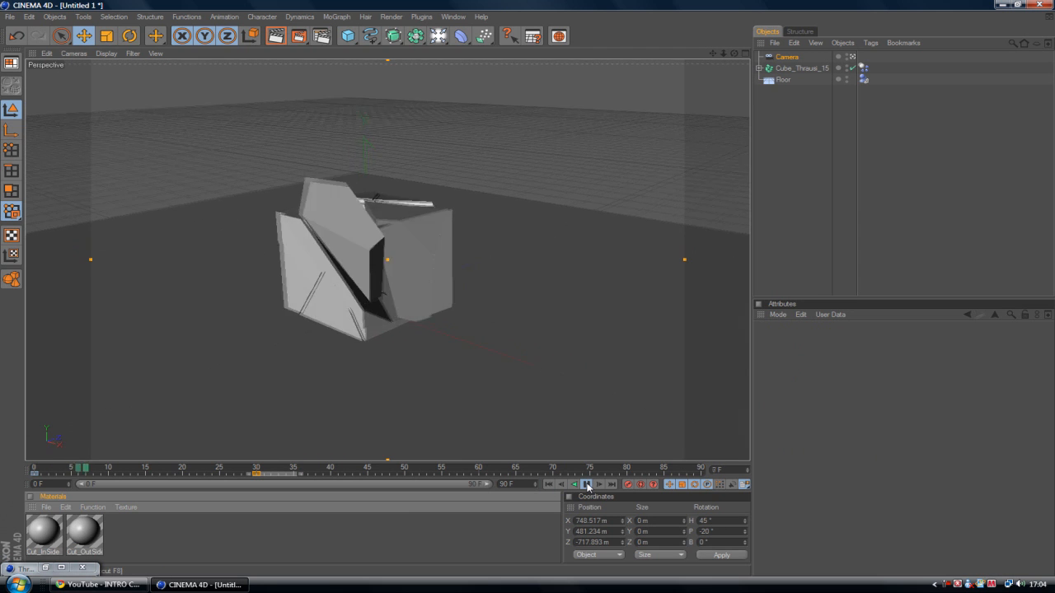
- Keyframe the camera moving in close through the debris and play back the slow-motion shatter
{"action": "left_click", "coordinate": [587, 485]}
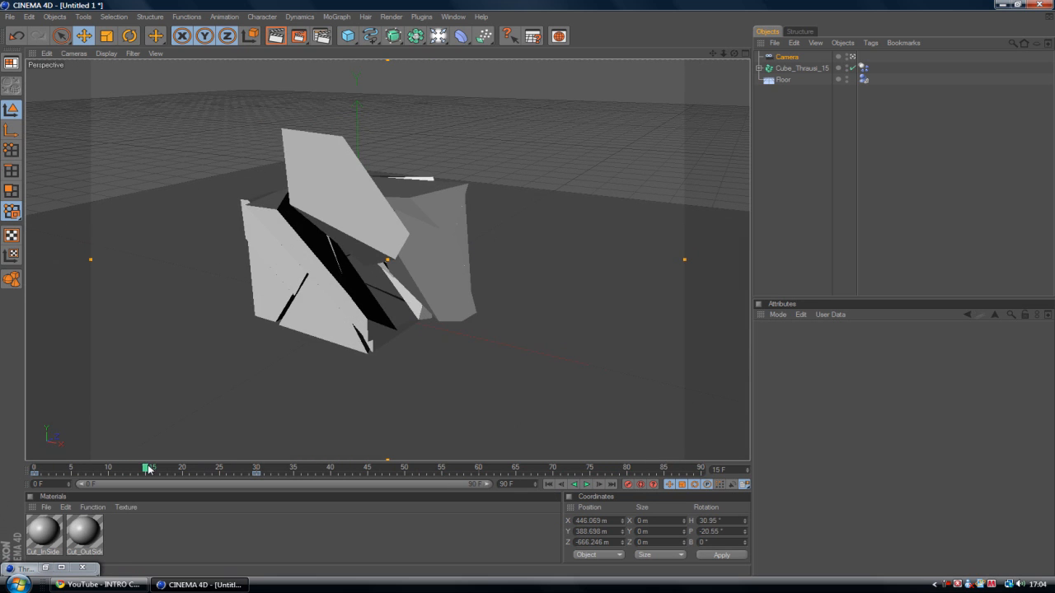
{"action": "left_click_drag", "start_coordinate": [148, 468], "coordinate": [491, 468]}
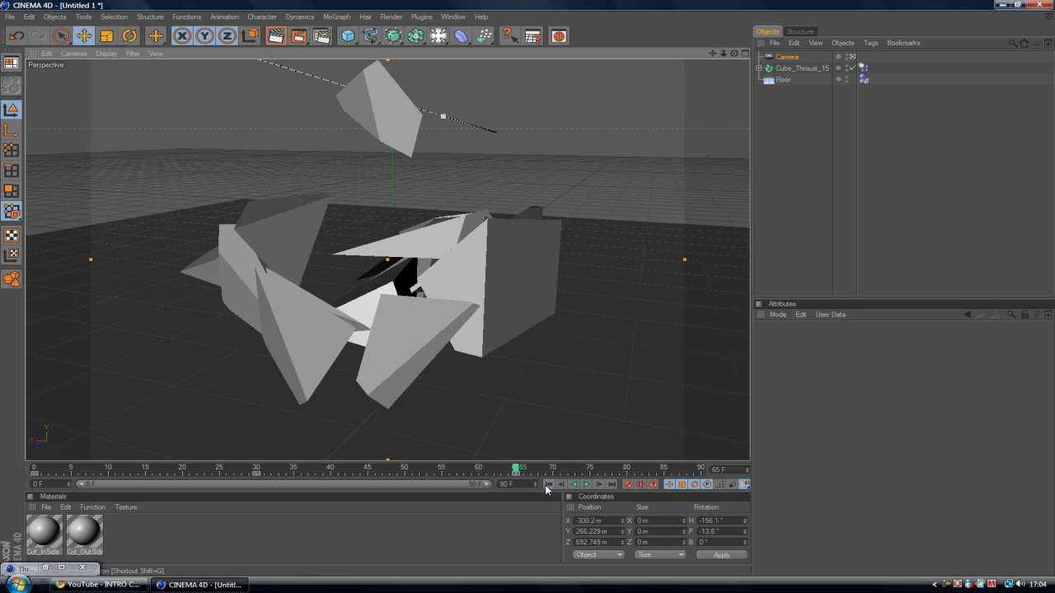
{"action": "left_click", "coordinate": [587, 484]}
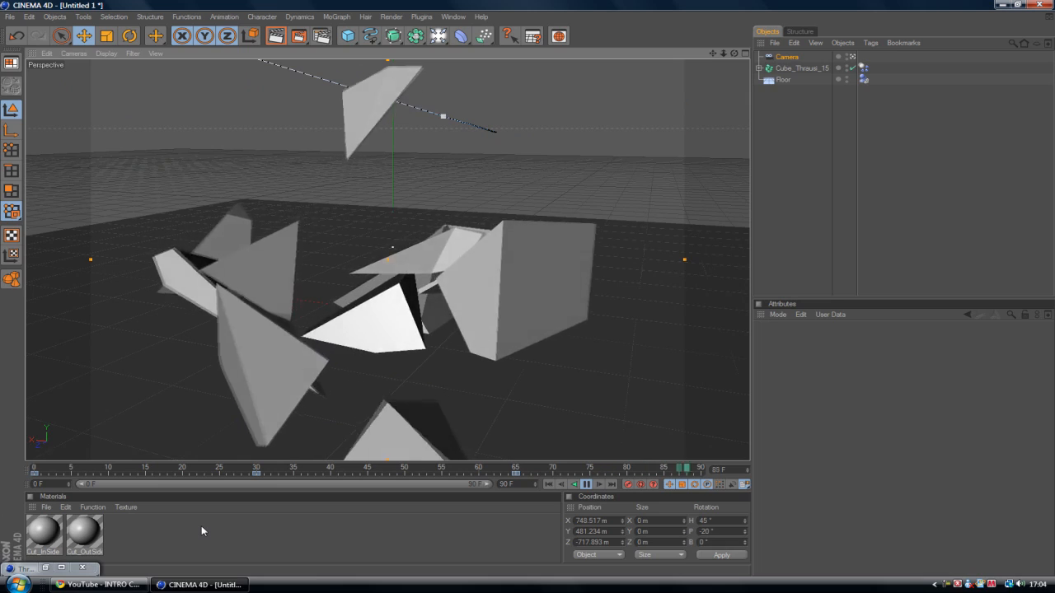
{"action": "left_click", "coordinate": [306, 468]}
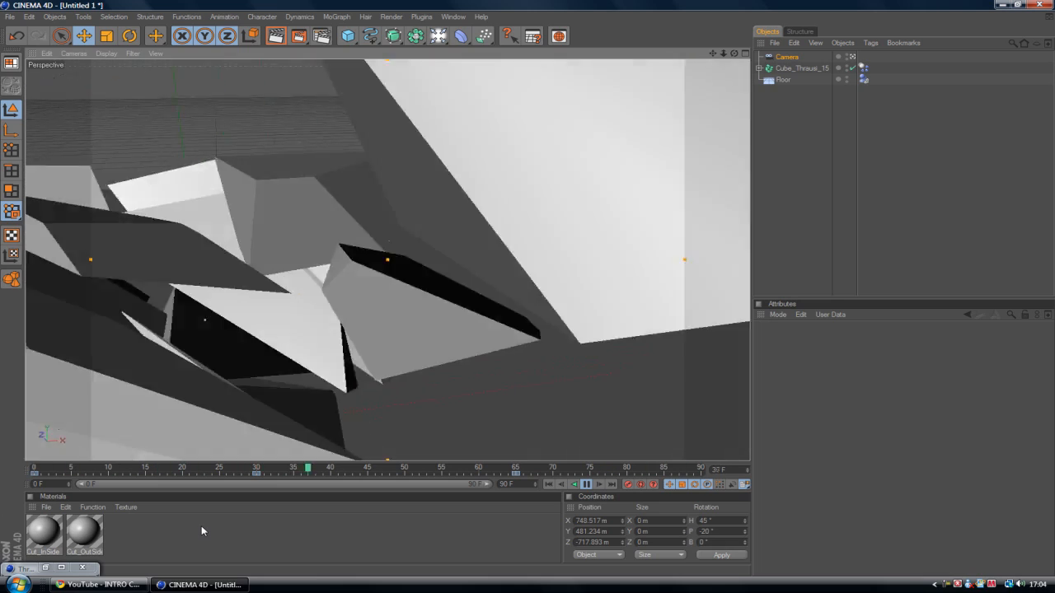